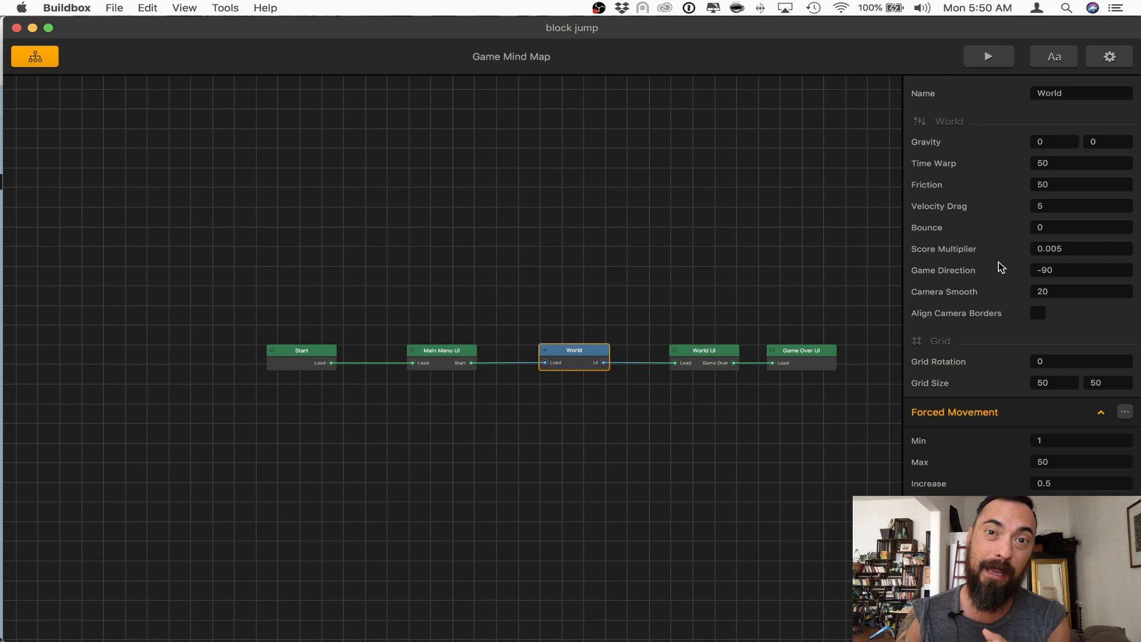
- Open the World scene of the block jump game from the mind map
{"action": "double_click", "coordinate": [574, 350]}
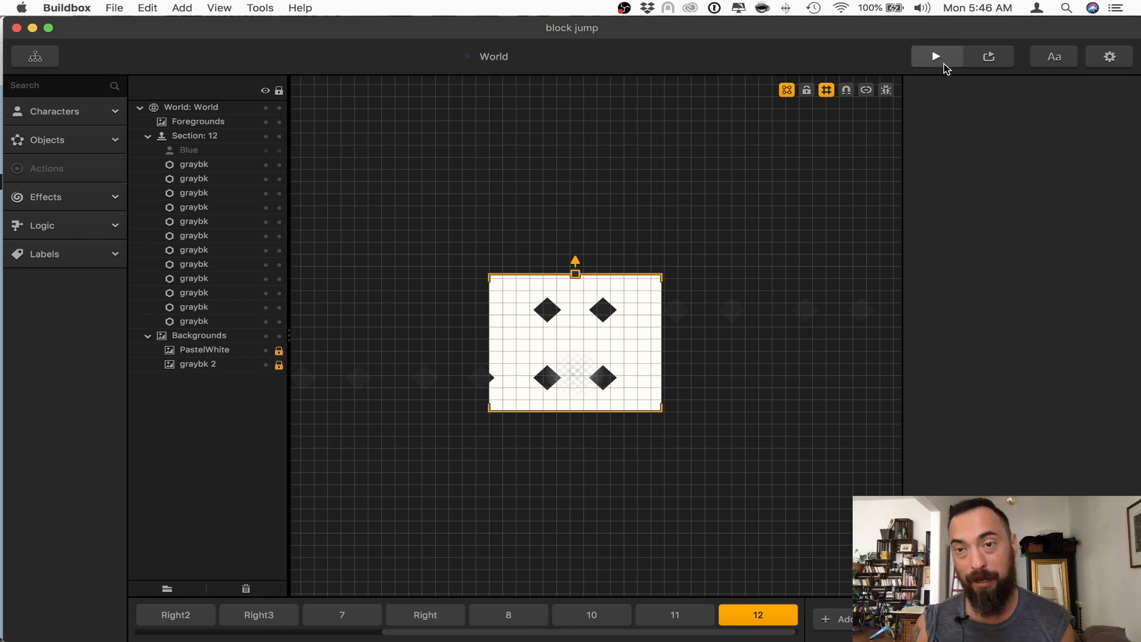
- Preview the game until the distance score reaches about 5467, then end the preview
{"action": "left_click", "coordinate": [936, 56]}
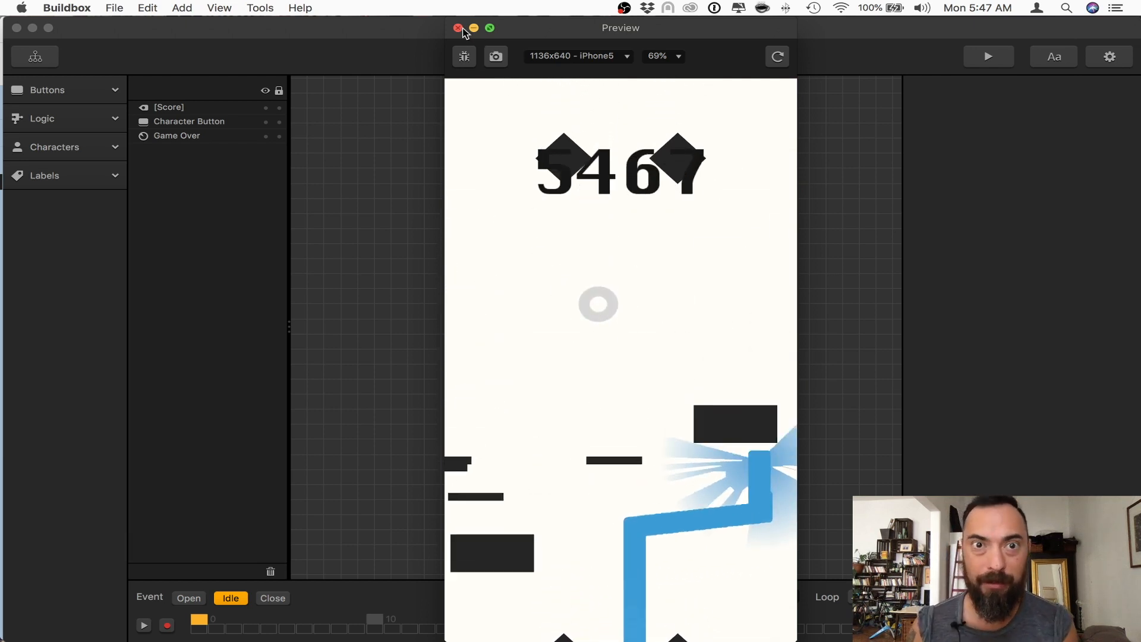
{"action": "left_click", "coordinate": [458, 27]}
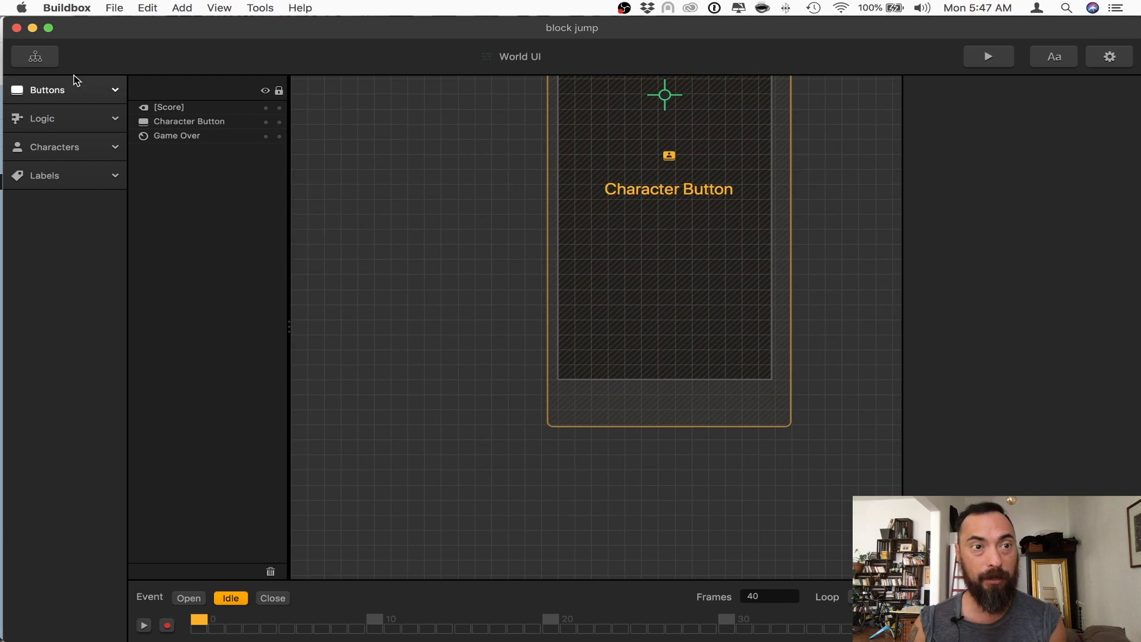
- Back on the mind map, select the World node and begin editing its Score Multiplier of 1
{"action": "left_click", "coordinate": [35, 56]}
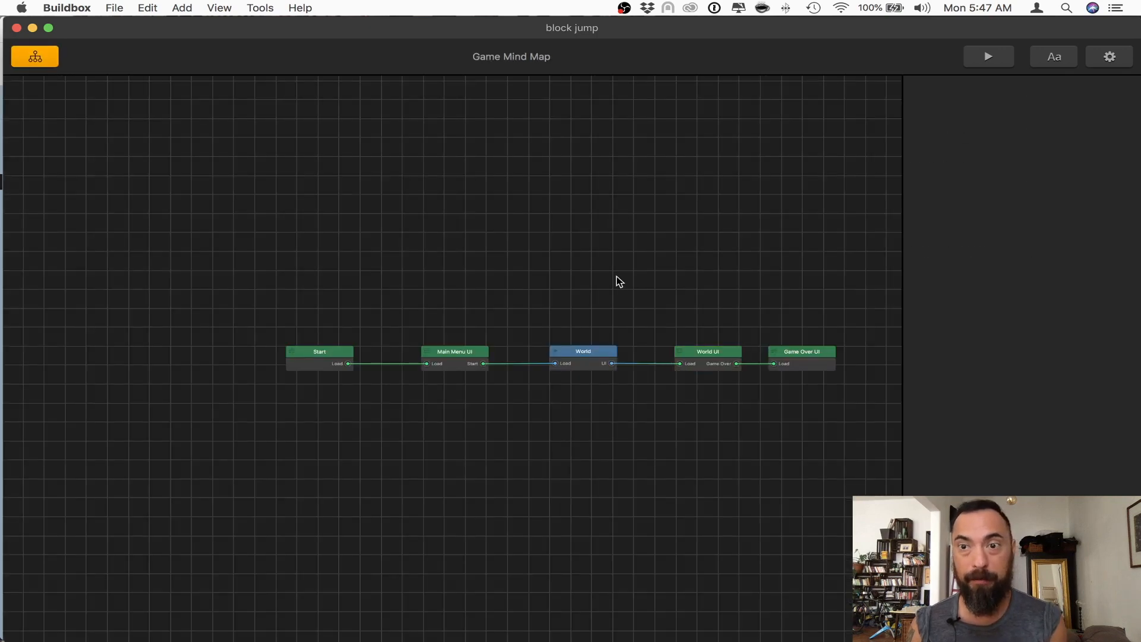
{"action": "left_click", "coordinate": [583, 352]}
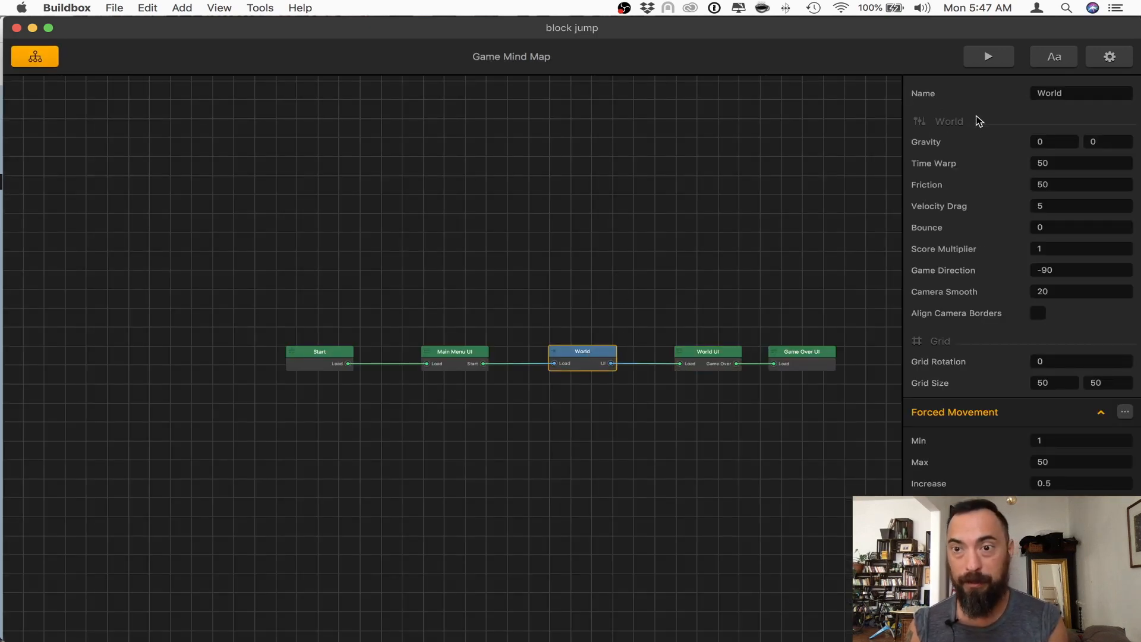
{"action": "mouse_move", "coordinate": [945, 258]}
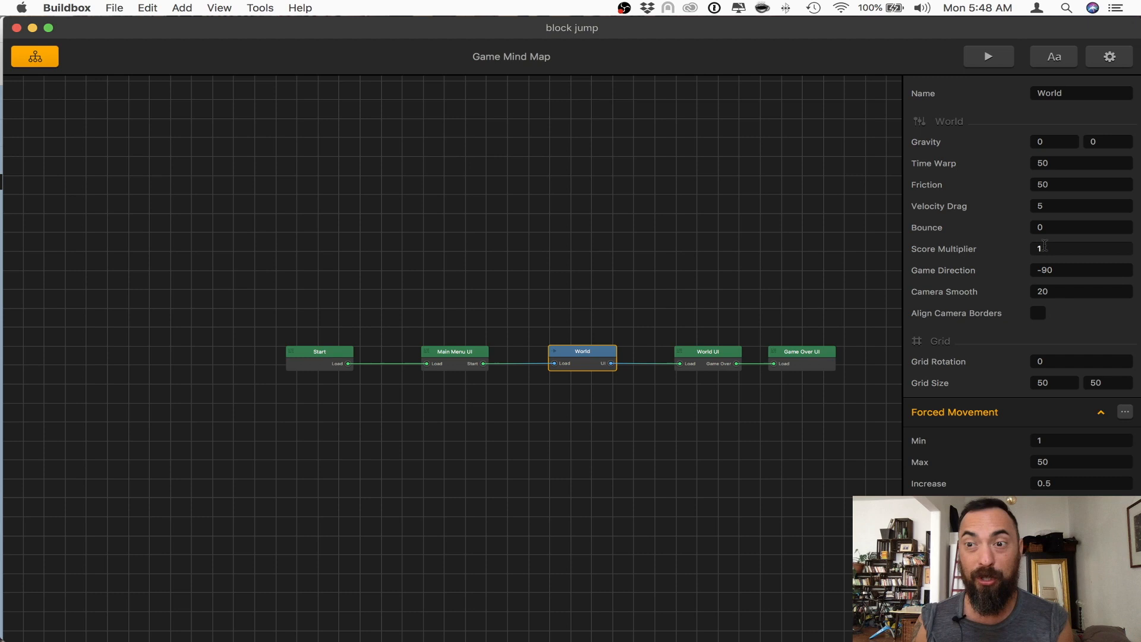
{"action": "left_click", "coordinate": [1081, 248]}
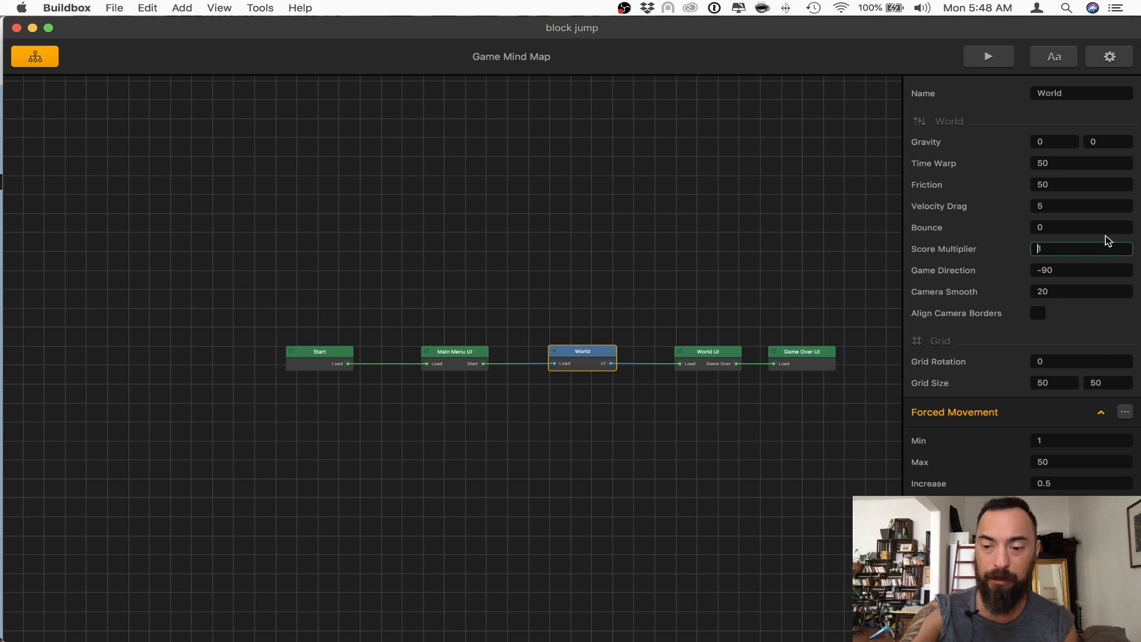
- Set Score Multiplier to 0.01 and run a preview to check the scoring speed
{"action": "type", "text": ".01"}
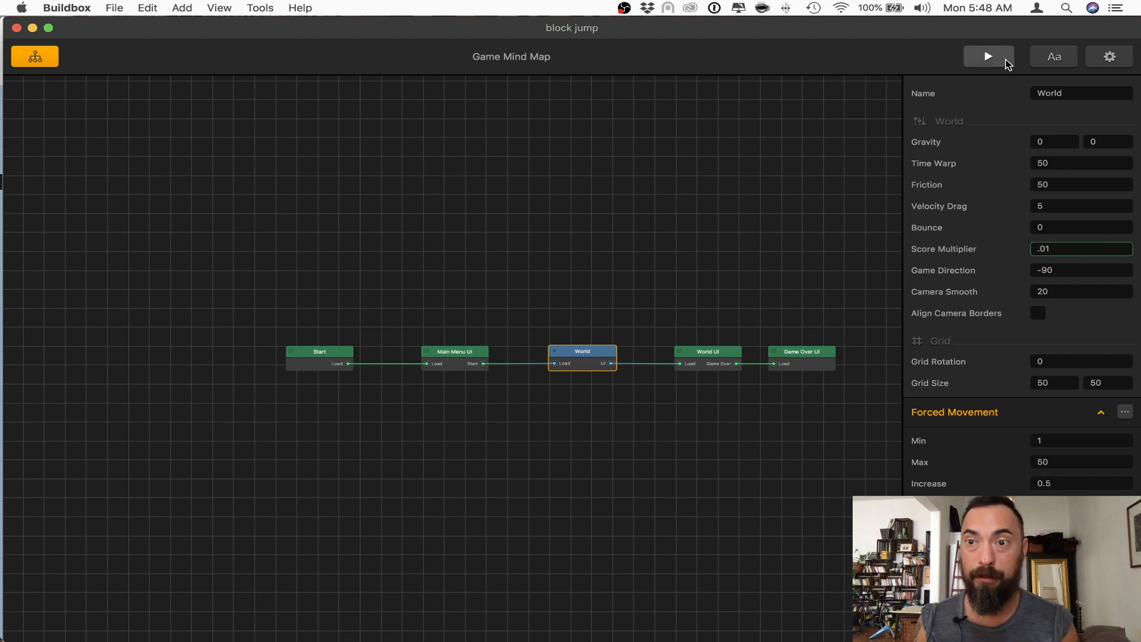
{"action": "left_click", "coordinate": [988, 57]}
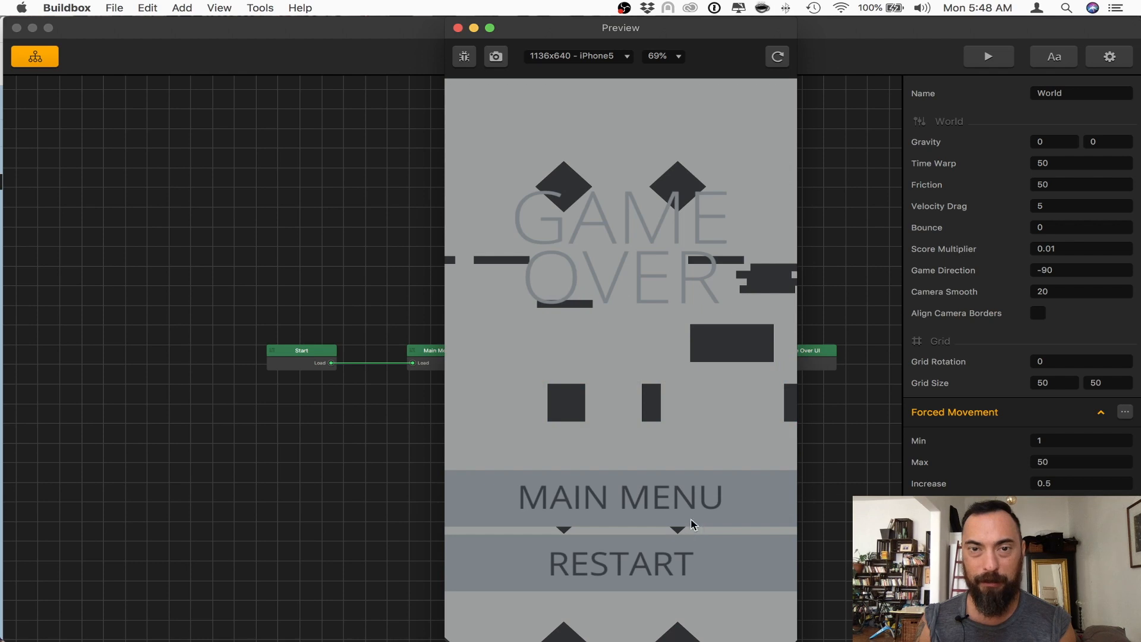
{"action": "left_click", "coordinate": [458, 27]}
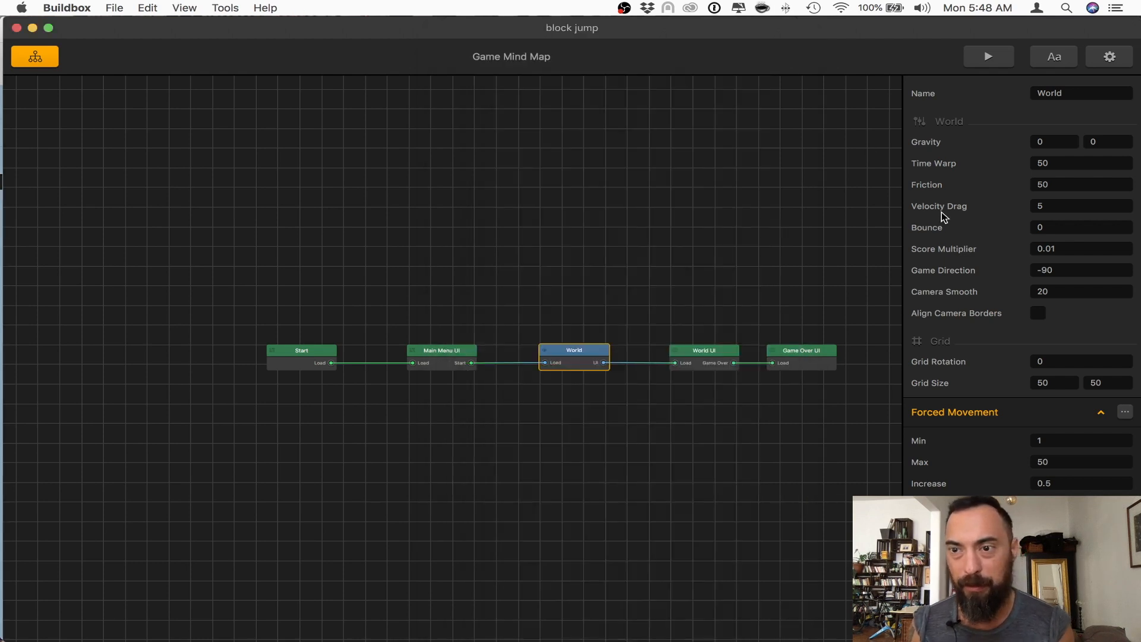
- Lower Score Multiplier to 0.001 and preview, where the score only reaches 3
{"action": "left_click", "coordinate": [1081, 248]}
{"action": "type", "text": "0.001"}
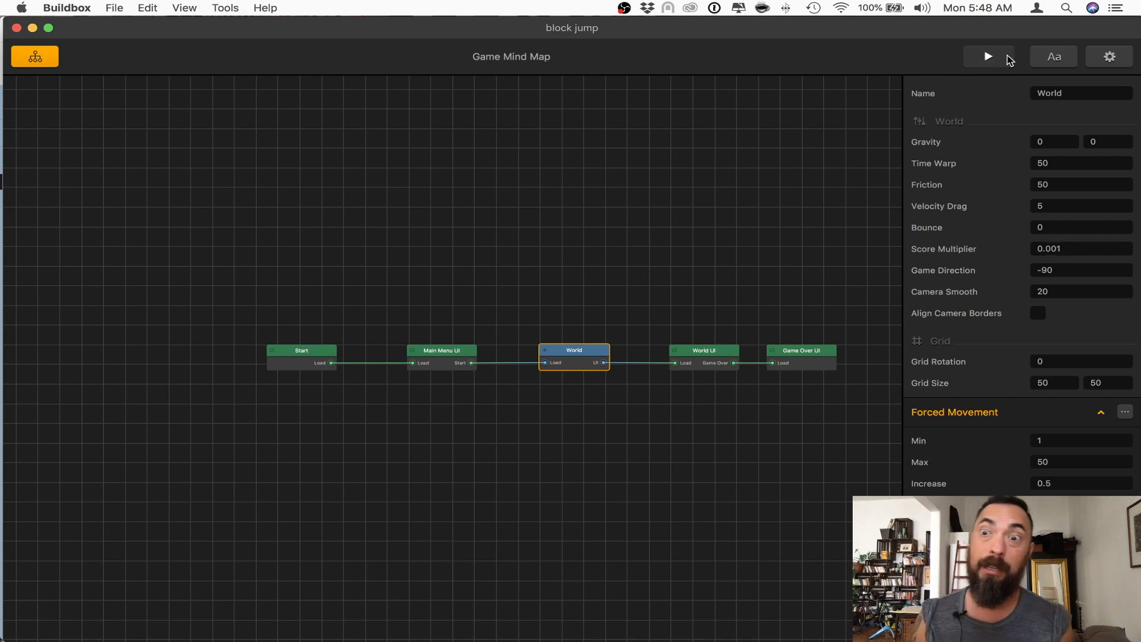
{"action": "left_click", "coordinate": [988, 55]}
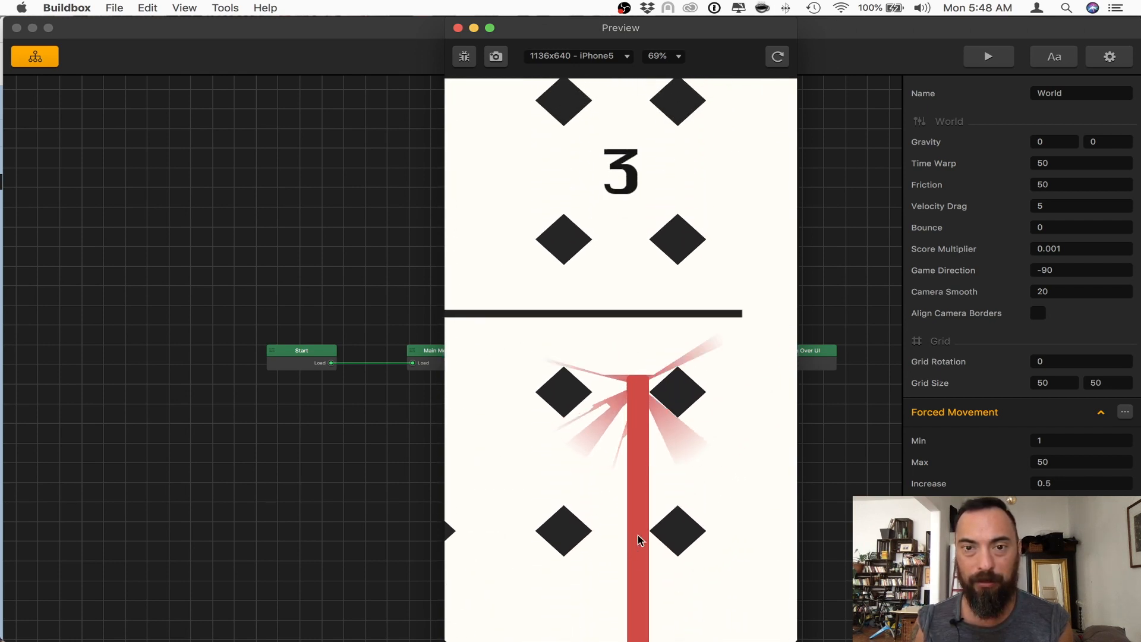
{"action": "left_click", "coordinate": [458, 27]}
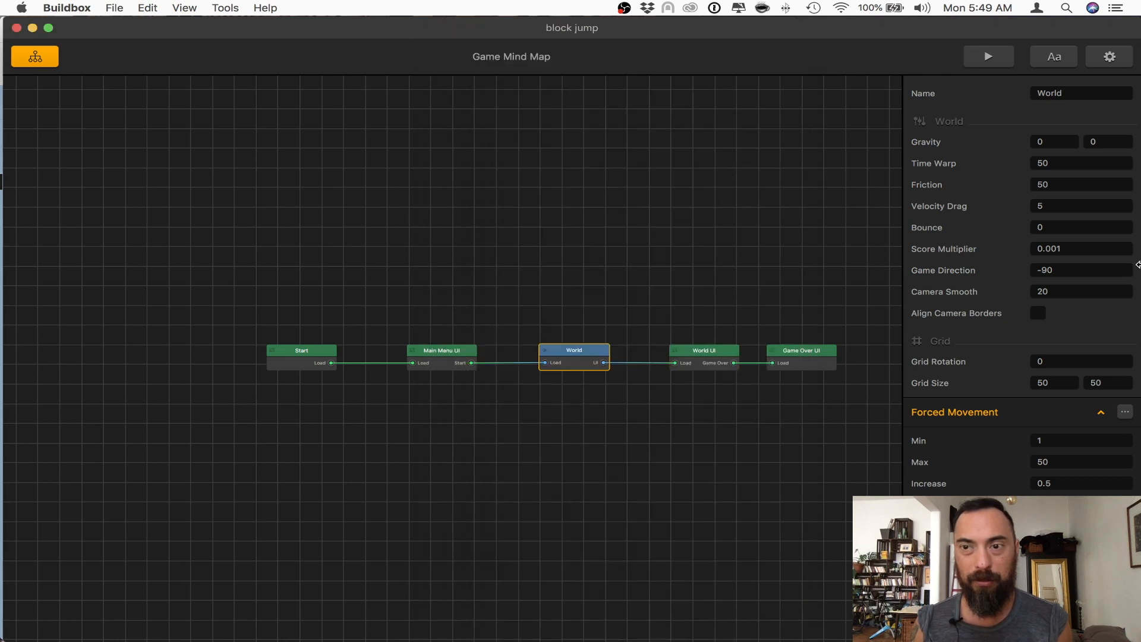
- Set Score Multiplier to 0.005 and preview, confirming the score climbs slowly to about 8
{"action": "left_click", "coordinate": [1081, 248]}
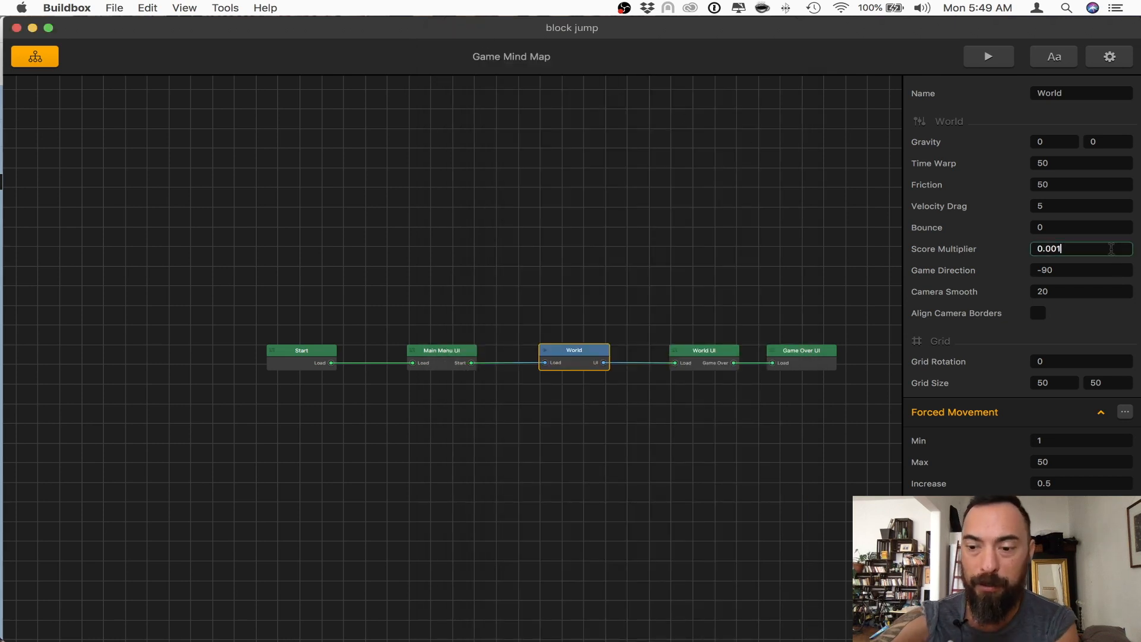
{"action": "type", "text": "0.005"}
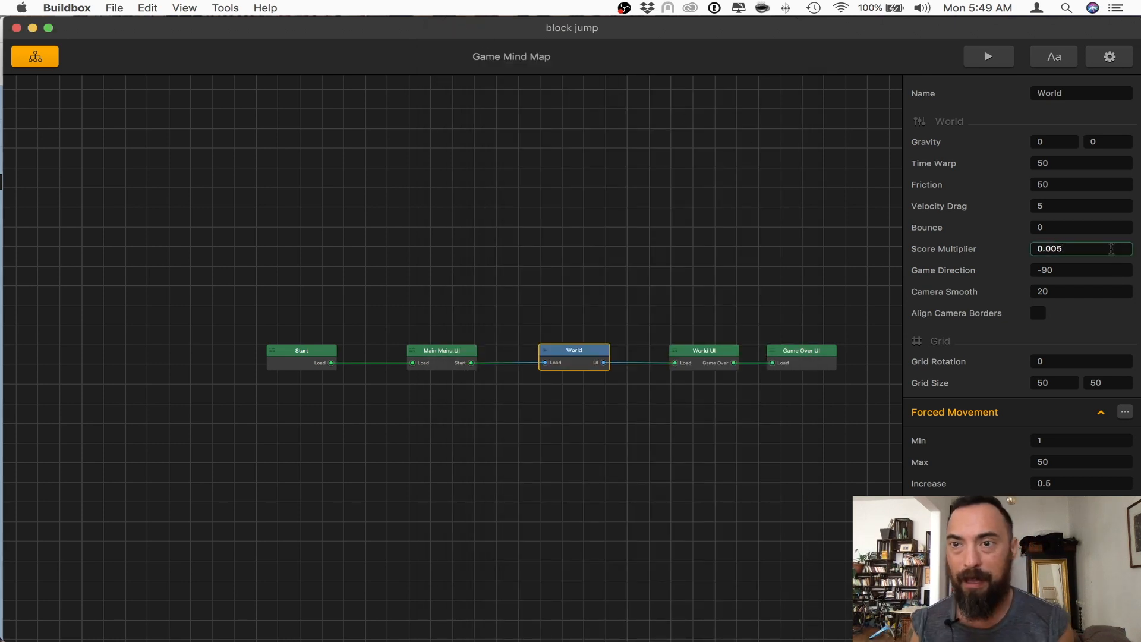
{"action": "left_click", "coordinate": [988, 56]}
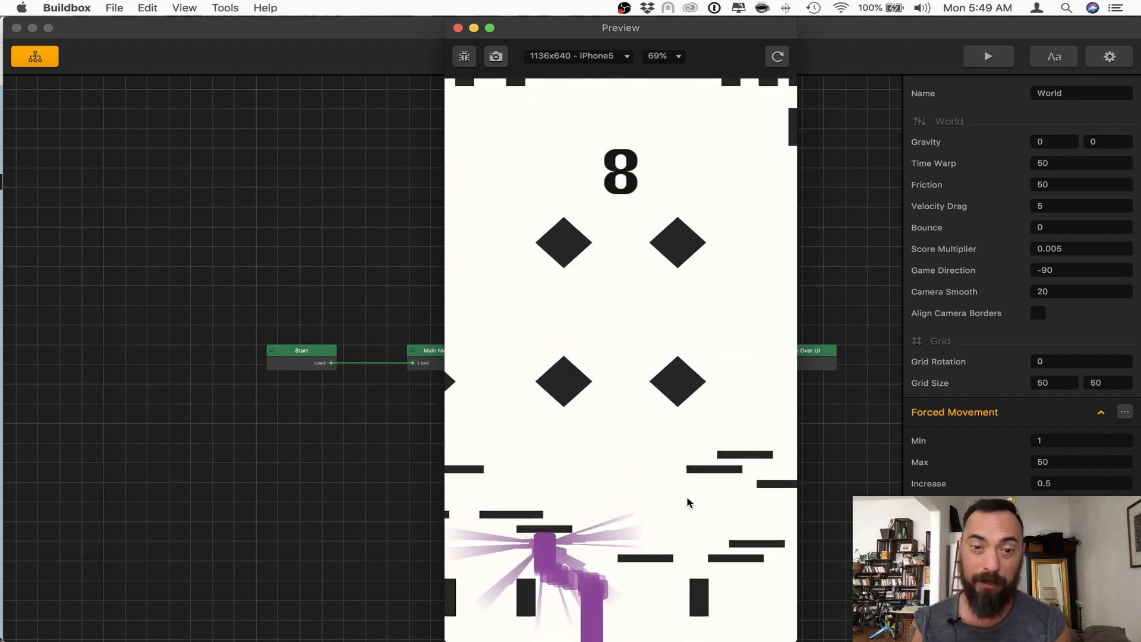
{"action": "left_click", "coordinate": [458, 28]}
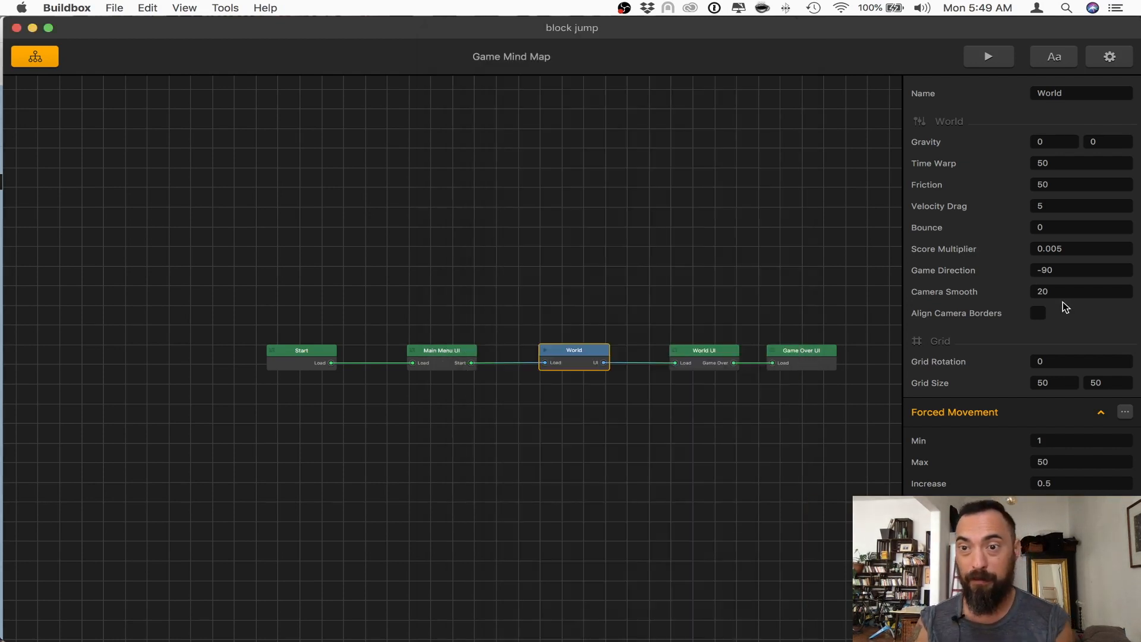
{"action": "mouse_move", "coordinate": [1001, 267]}
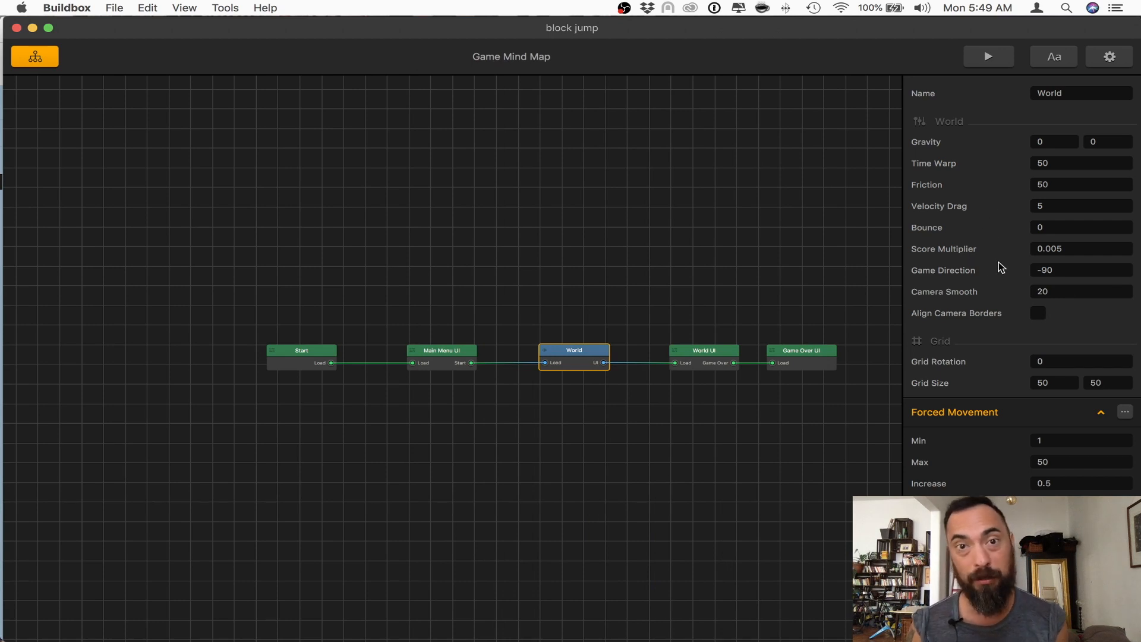